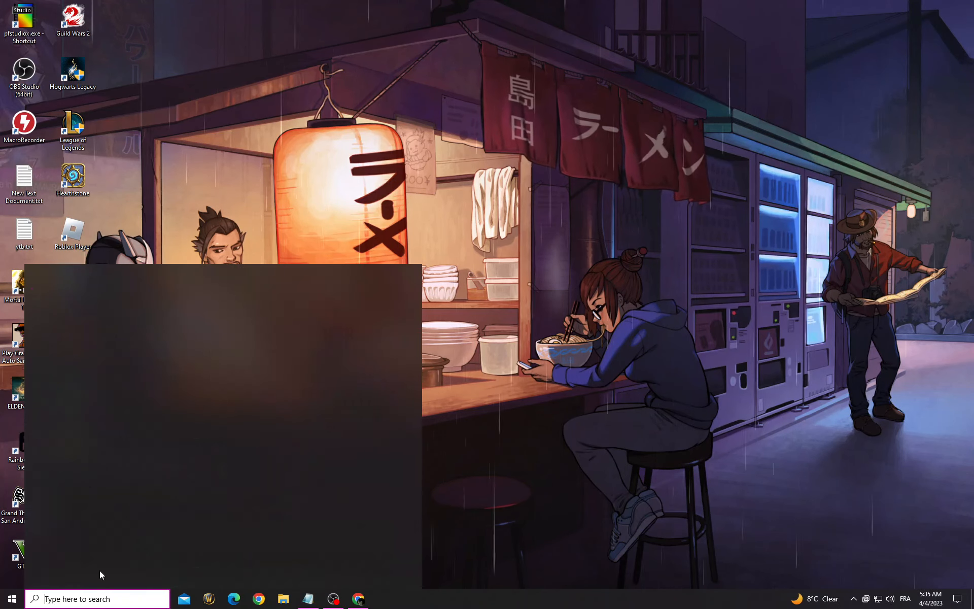
Step: Launch GeForce Experience from Windows Search by searching 'ge'
{"action": "type", "text": "ge"}
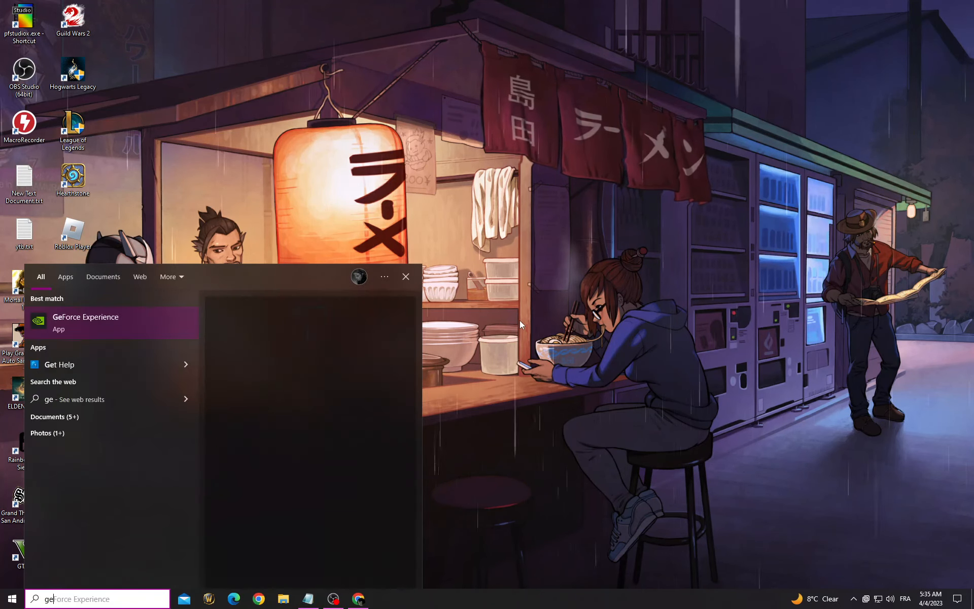
{"action": "left_click", "coordinate": [405, 276]}
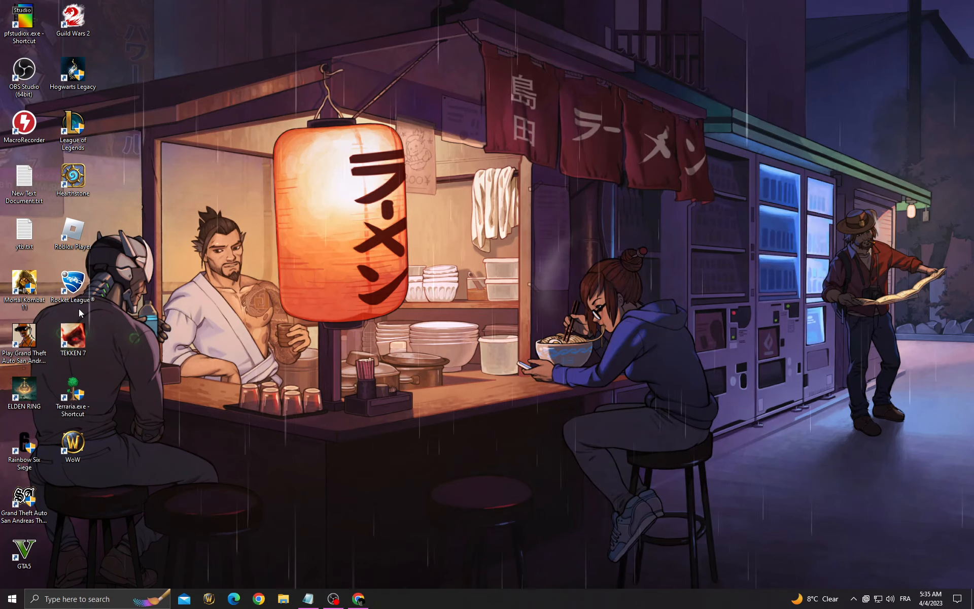
Step: Show the Image Scaling options in GeForce Experience's General settings
{"action": "left_click", "coordinate": [383, 598]}
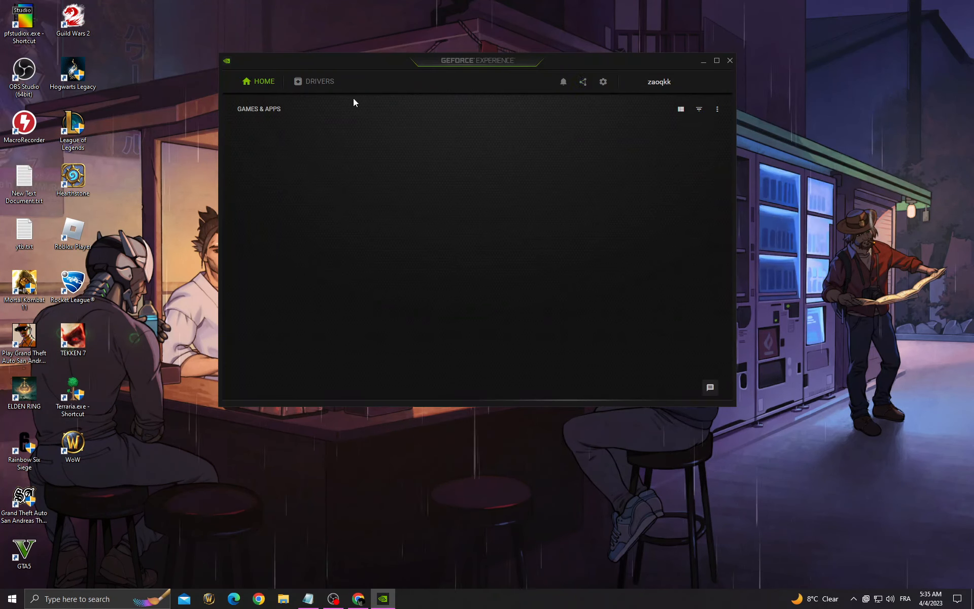
{"action": "left_click", "coordinate": [601, 82]}
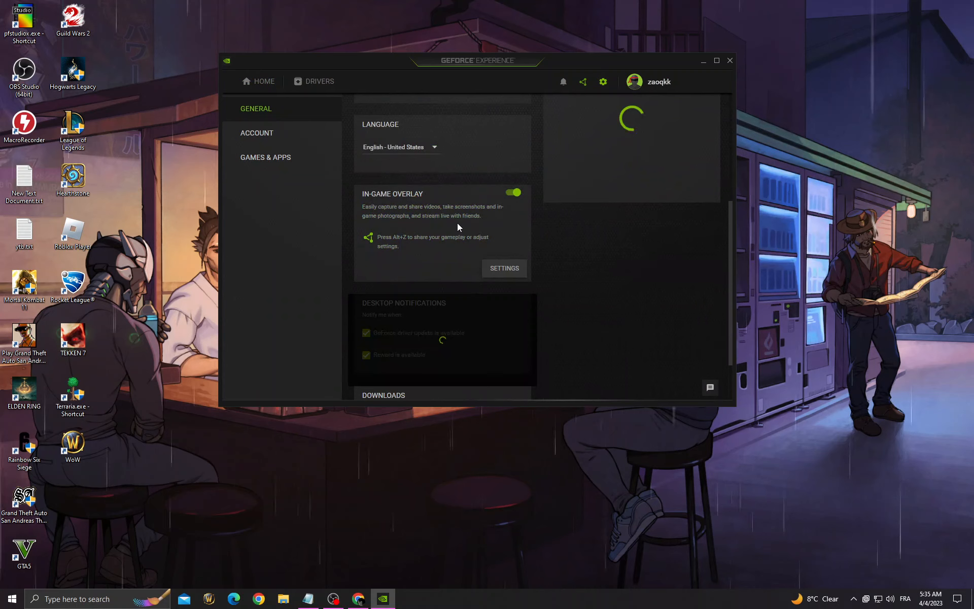
{"action": "scroll", "scroll_direction": "down", "scroll_amount": 3}
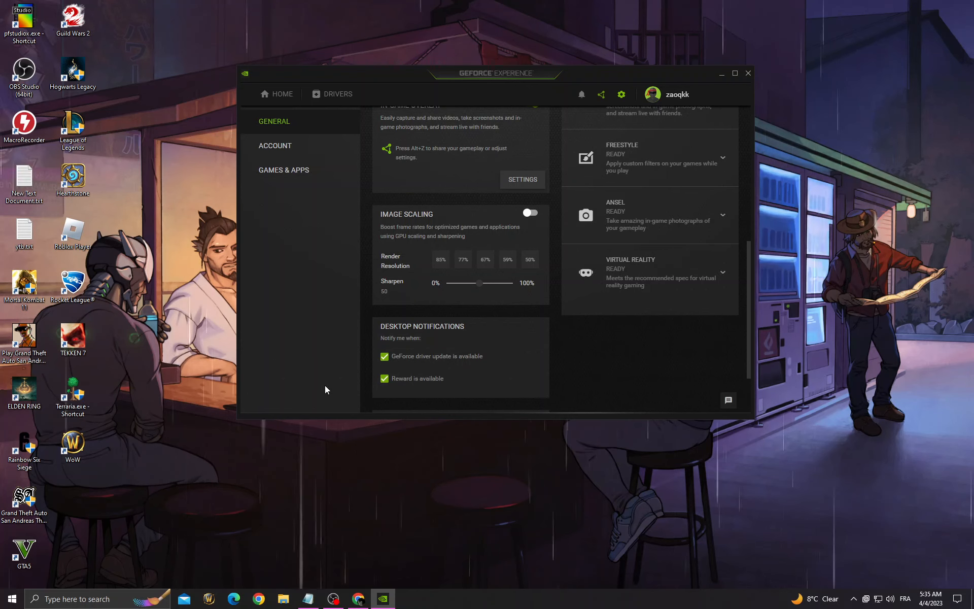
{"action": "mouse_move", "coordinate": [439, 224]}
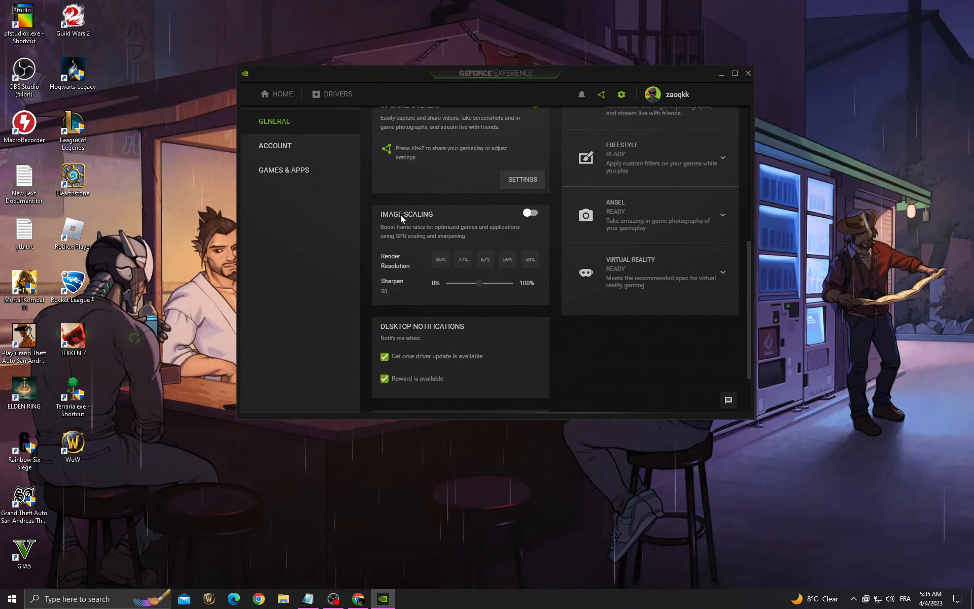
Step: Launch Task Manager from Windows Search by searching 'task'
{"action": "left_click", "coordinate": [720, 73]}
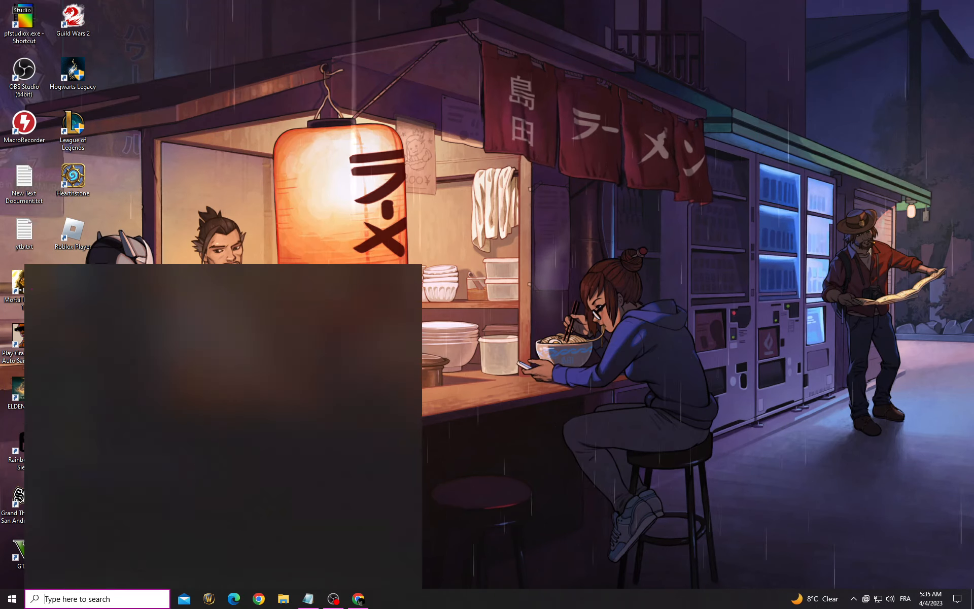
{"action": "type", "text": "task"}
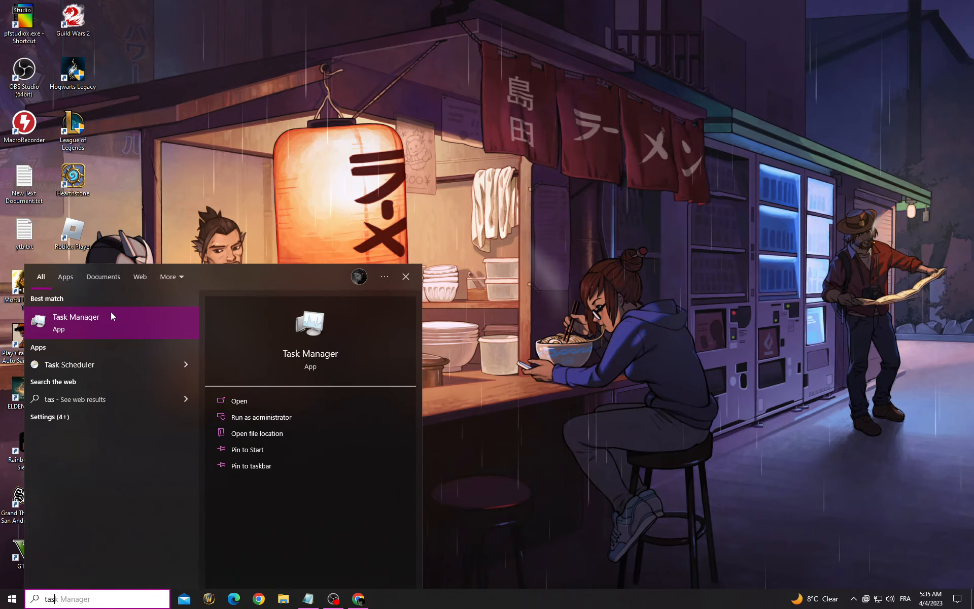
{"action": "left_click", "coordinate": [238, 401]}
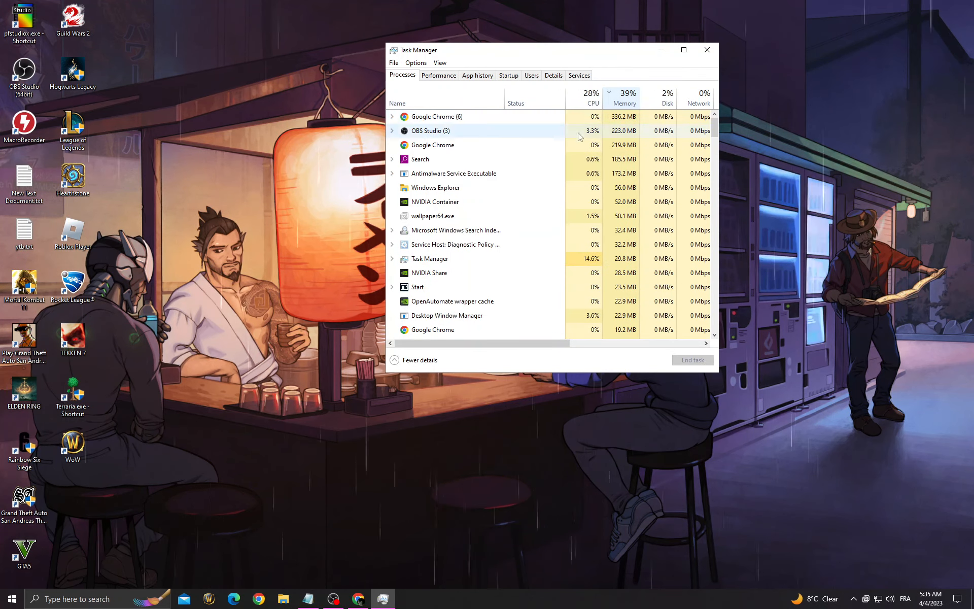
Step: Review Google Chrome and other memory-heavy processes, then close Task Manager
{"action": "right_click", "coordinate": [436, 116]}
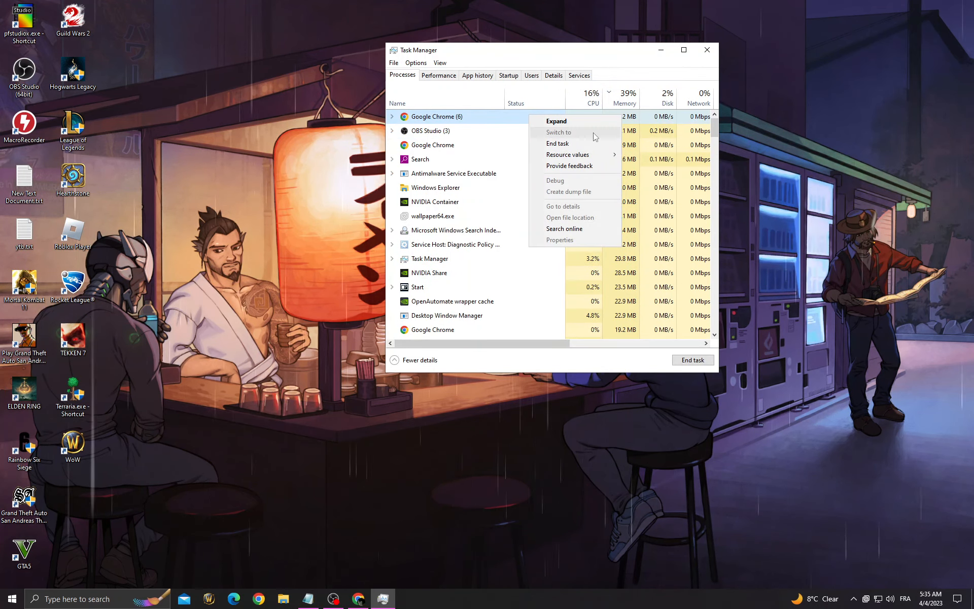
{"action": "scroll", "scroll_direction": "down", "scroll_amount": 3}
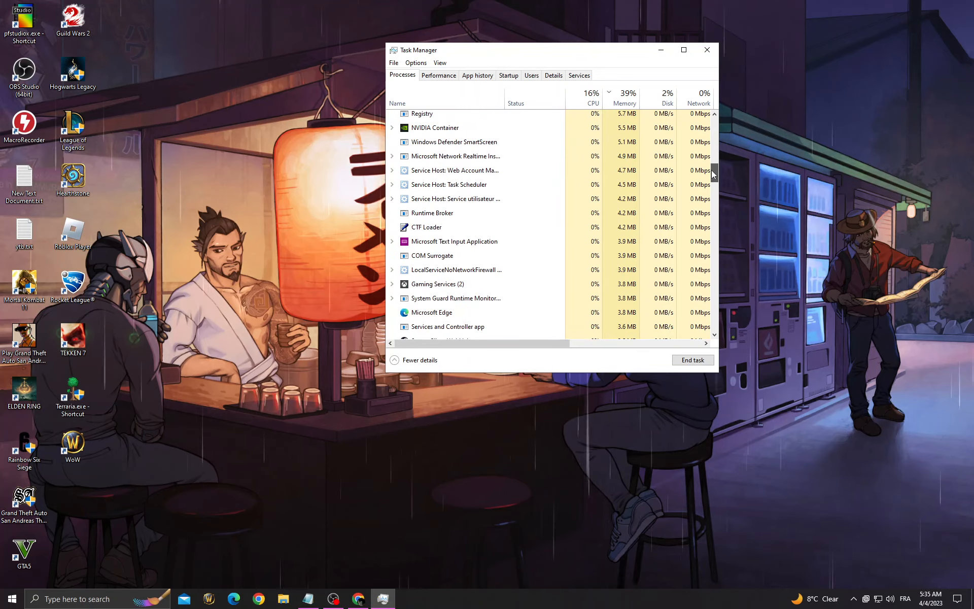
{"action": "scroll", "scroll_direction": "down", "scroll_amount": 3}
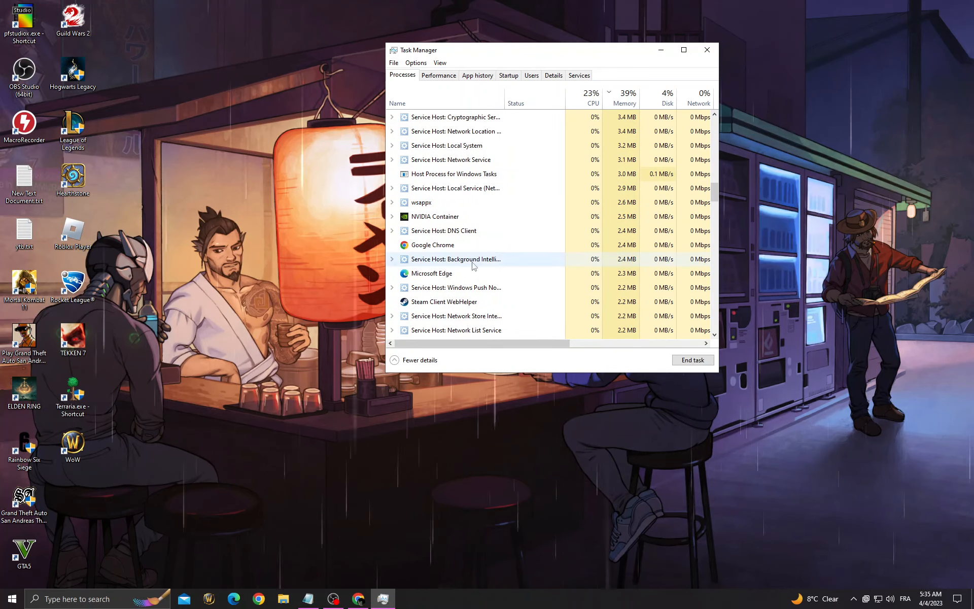
{"action": "scroll", "scroll_direction": "down", "scroll_amount": 3}
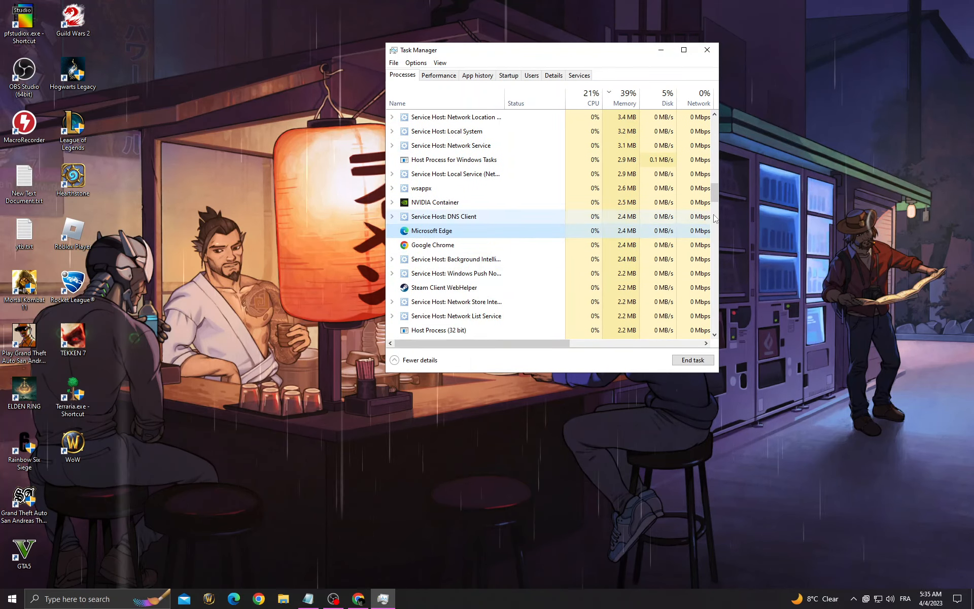
{"action": "left_click", "coordinate": [706, 50]}
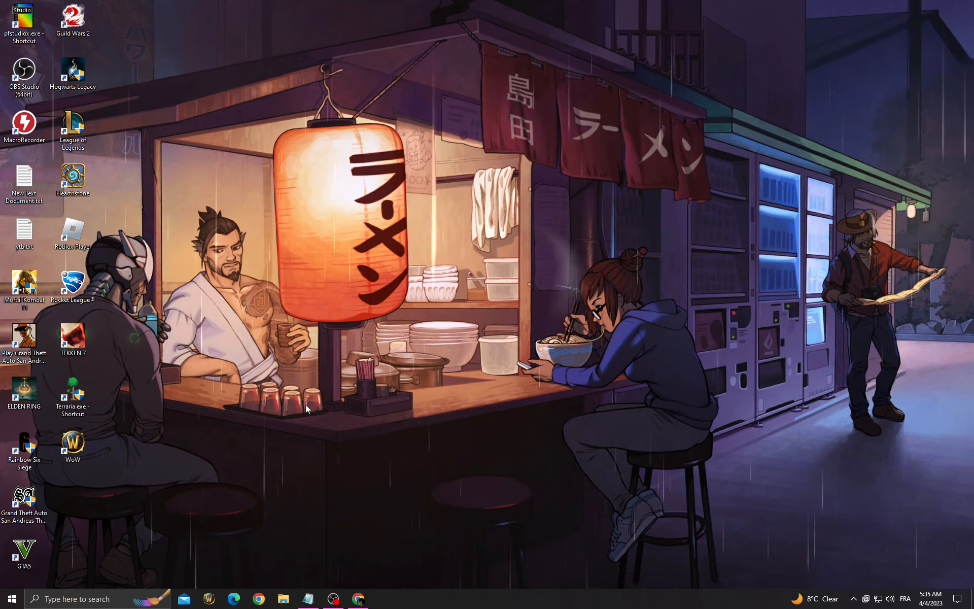